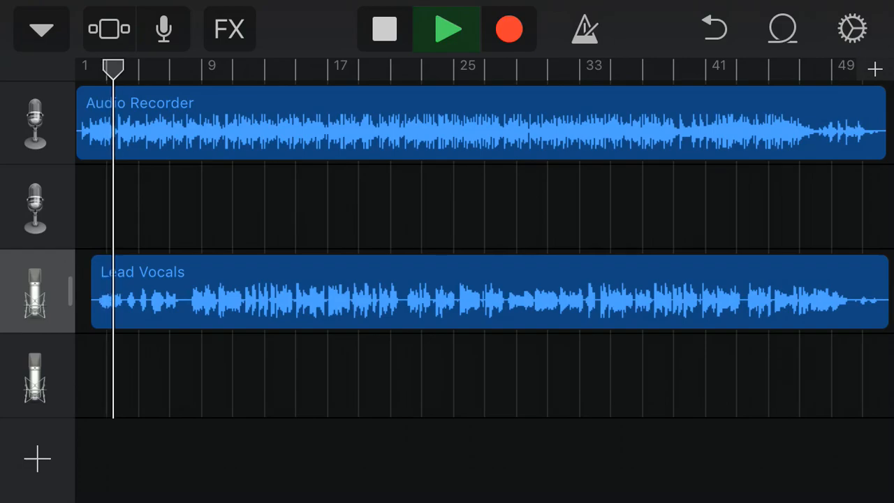
Step: Move the playhead along the ruler from bar 1 forward to about bar 11
left_click_drag(113, 70, 128, 69)
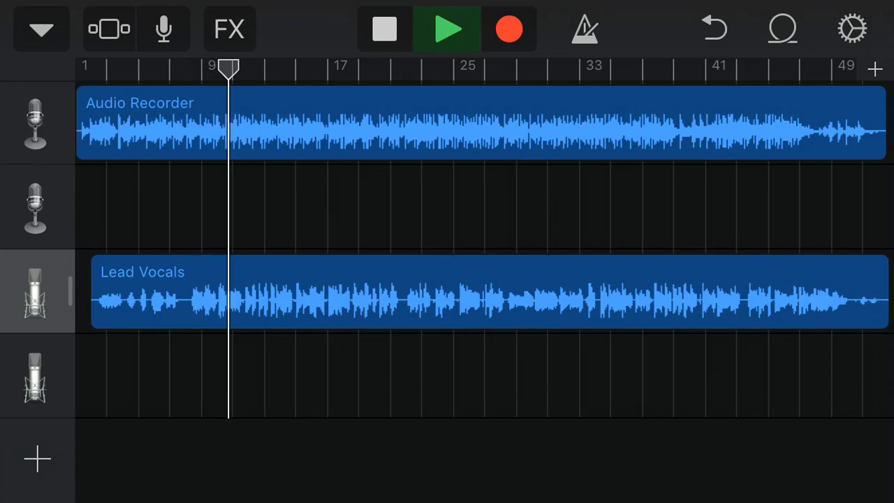
left_click_drag(227, 68, 243, 69)
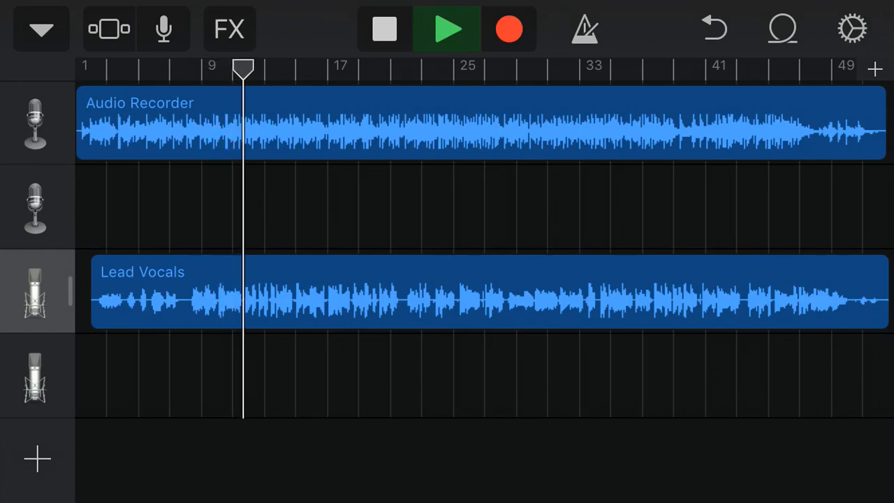